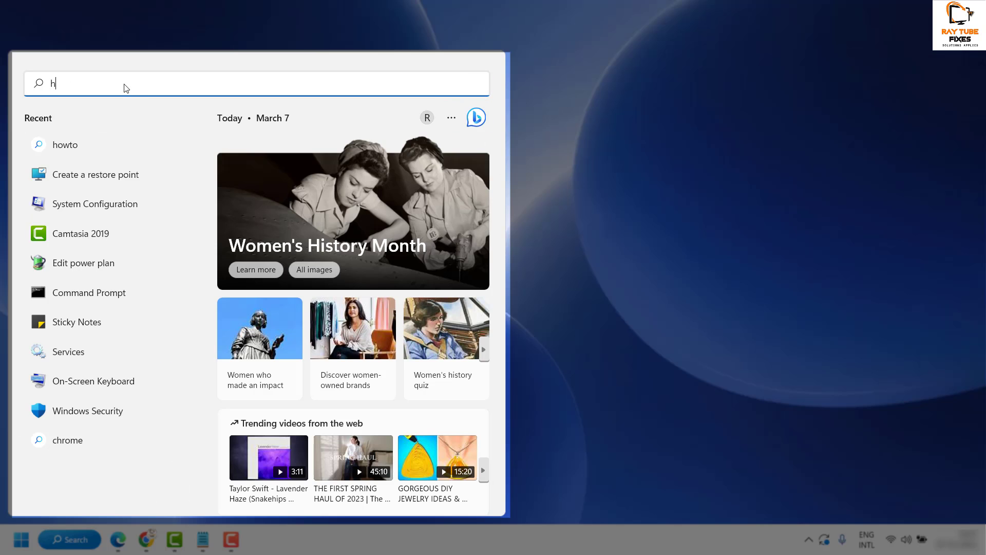
Search Windows for 'howto' and view the web results.
{"action": "type", "text": "owto"}
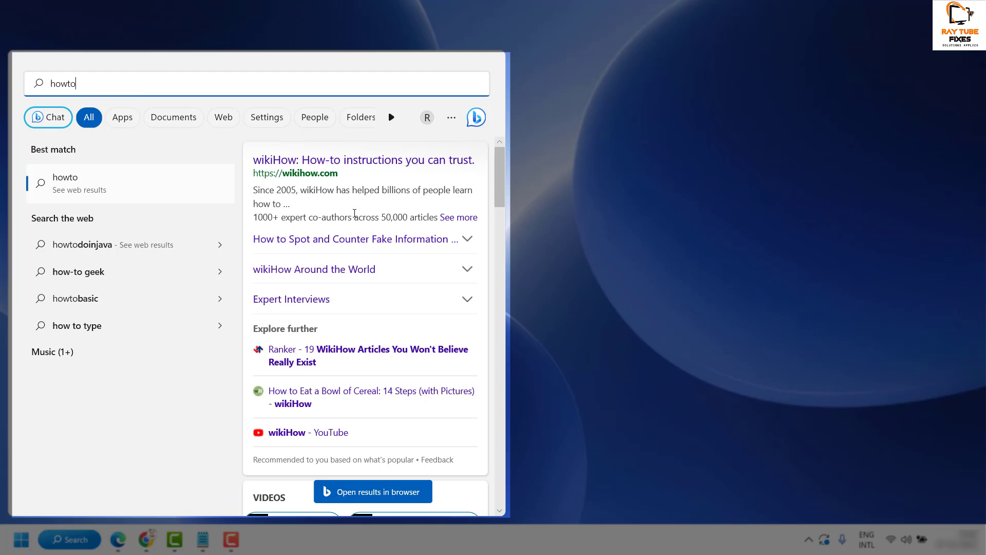
{"action": "mouse_move", "coordinate": [344, 220]}
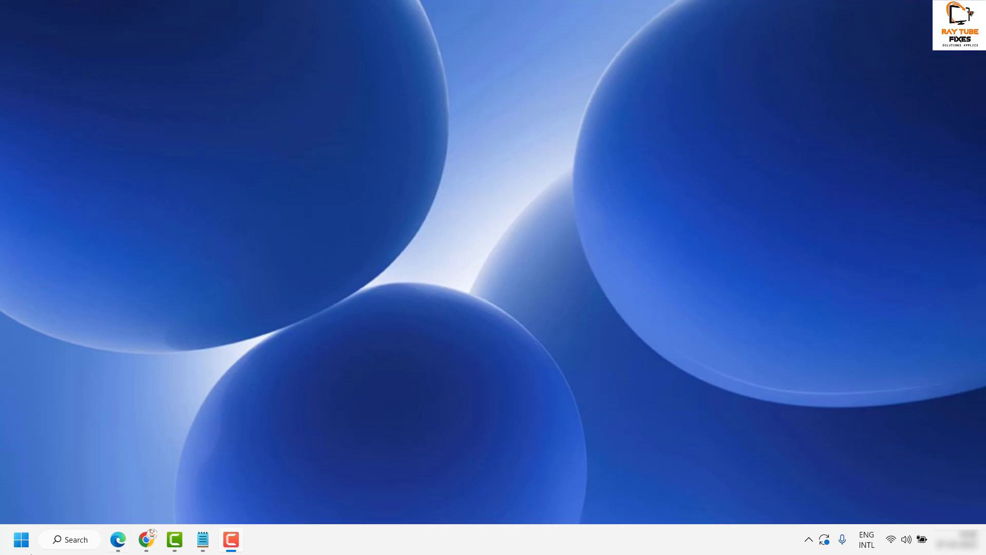
Search for 'regedit' from the taskbar to launch Registry Editor.
{"action": "left_click", "coordinate": [70, 540]}
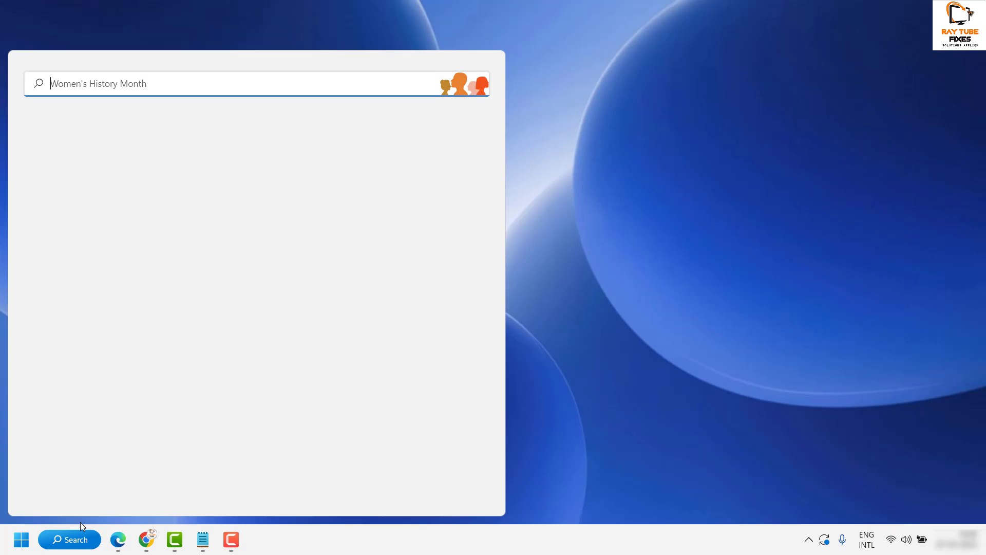
{"action": "type", "text": "regedit"}
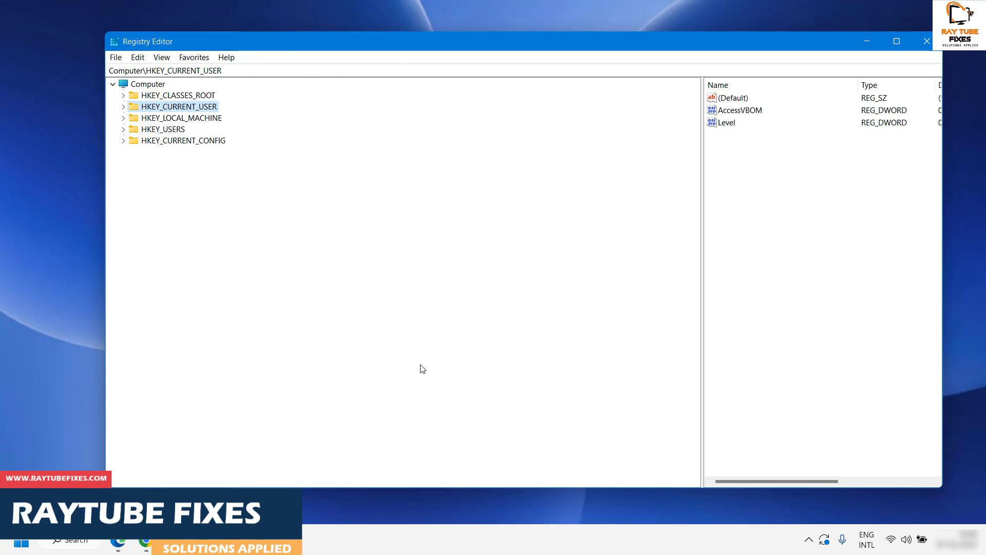
{"action": "mouse_move", "coordinate": [702, 167]}
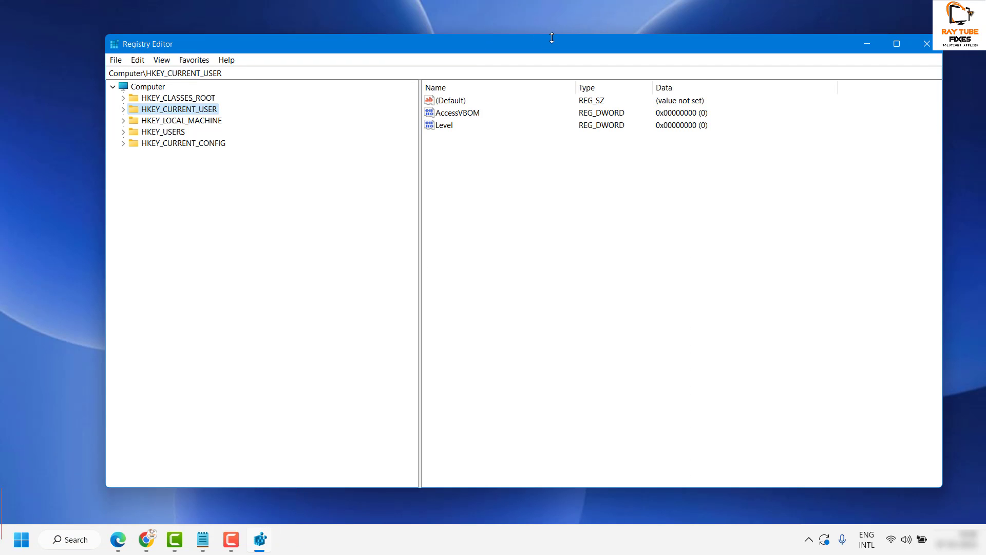
{"action": "left_click_drag", "start_coordinate": [552, 43], "coordinate": [614, 41]}
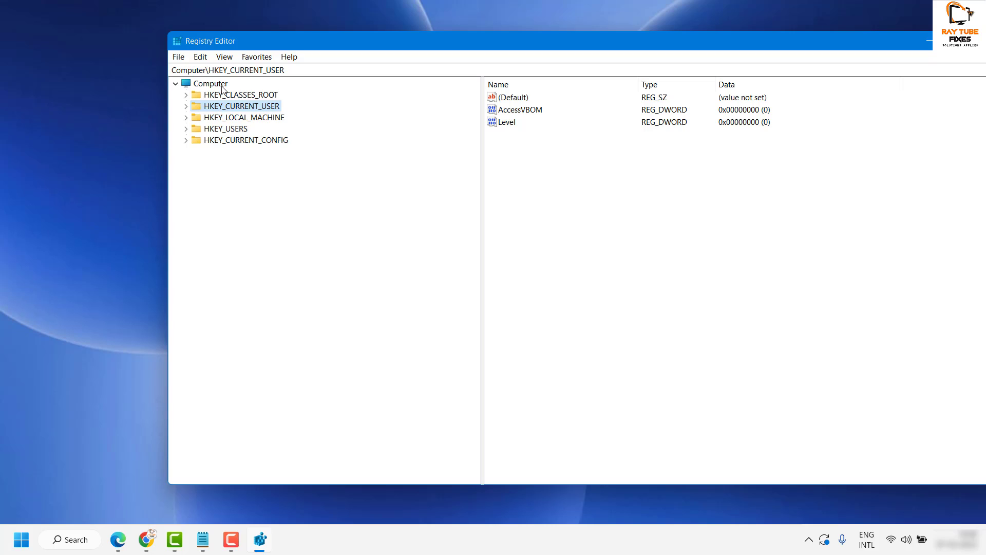
{"action": "mouse_move", "coordinate": [198, 90]}
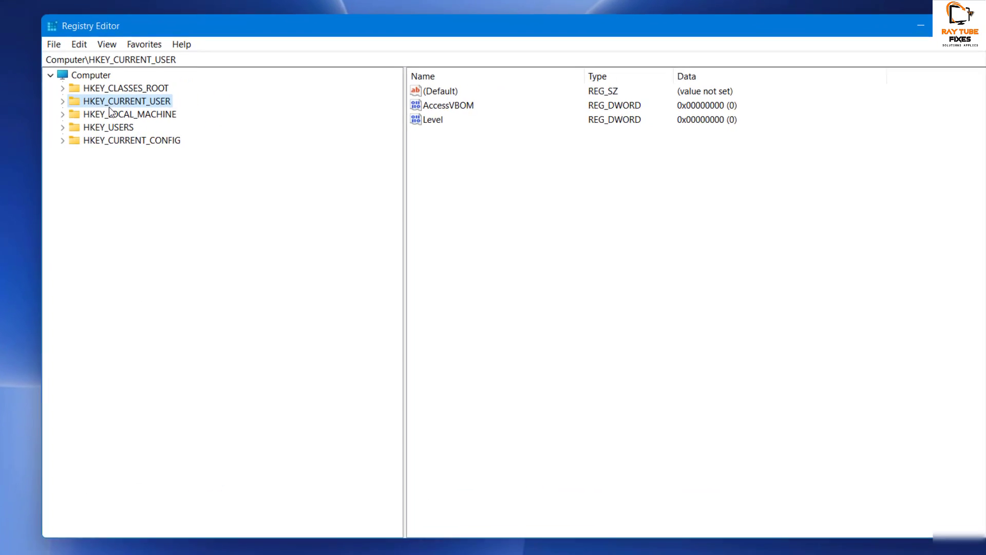
Expand HKEY_CURRENT_USER > Software > Policies > Microsoft to show its Office, SystemCertificates and Windows subkeys.
{"action": "left_click", "coordinate": [63, 100]}
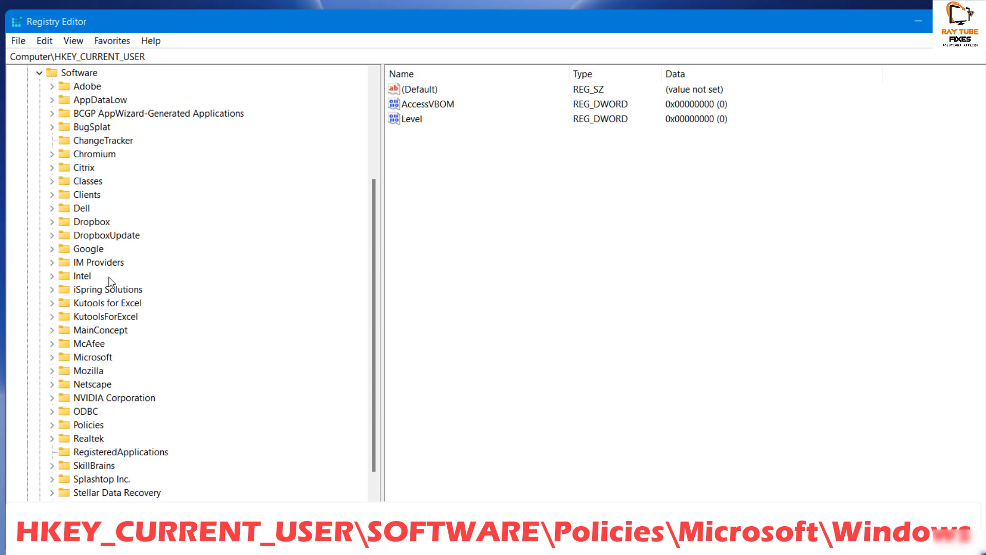
{"action": "left_click", "coordinate": [90, 424]}
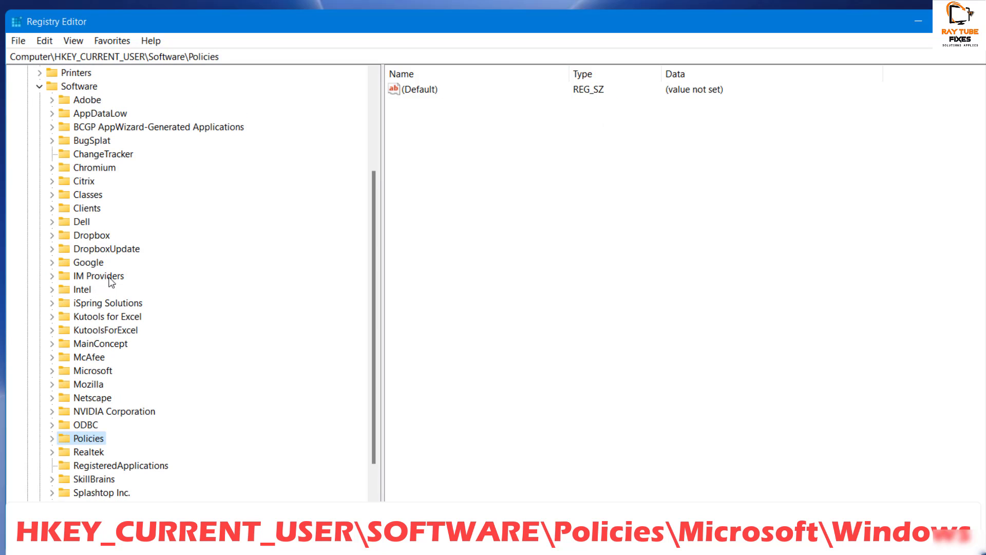
{"action": "left_click", "coordinate": [50, 438]}
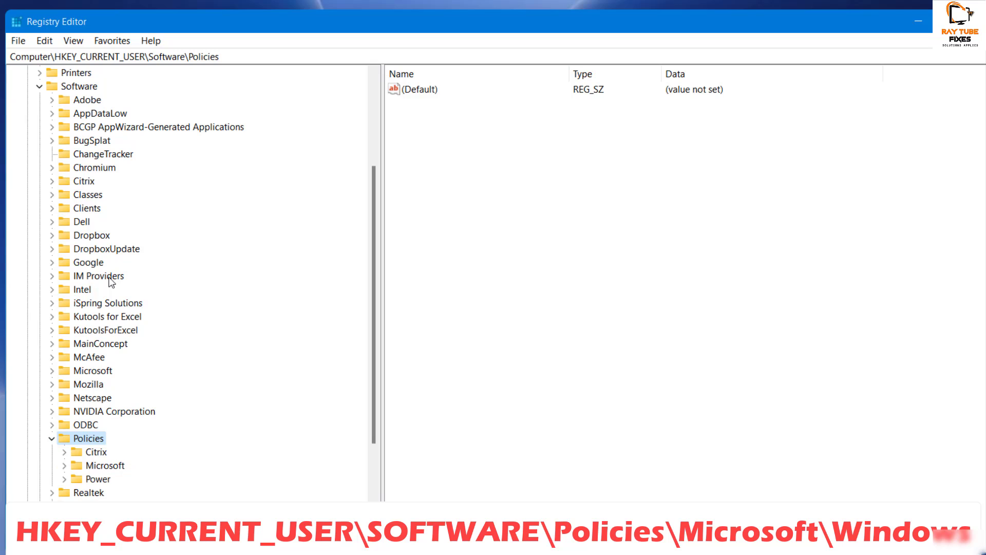
{"action": "left_click", "coordinate": [98, 465]}
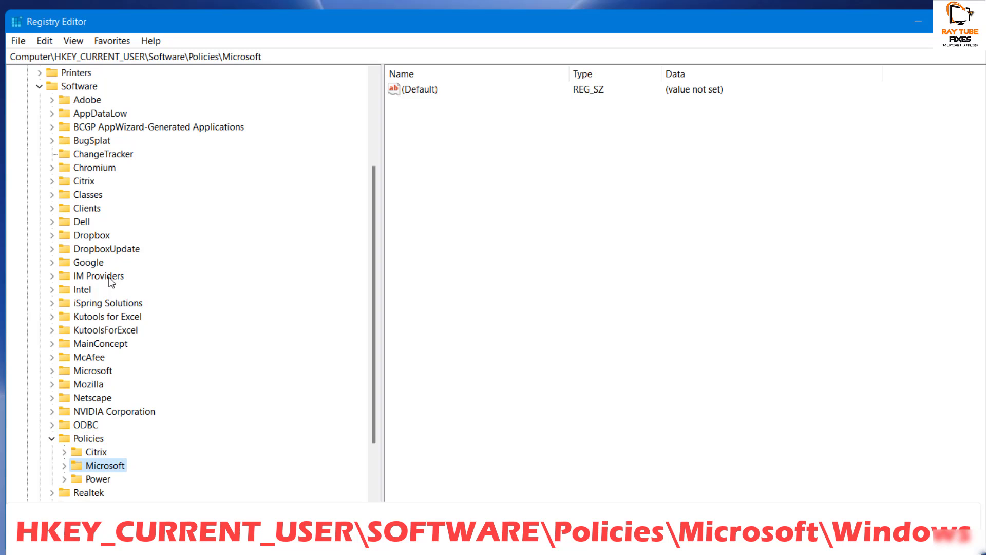
{"action": "left_click", "coordinate": [70, 465]}
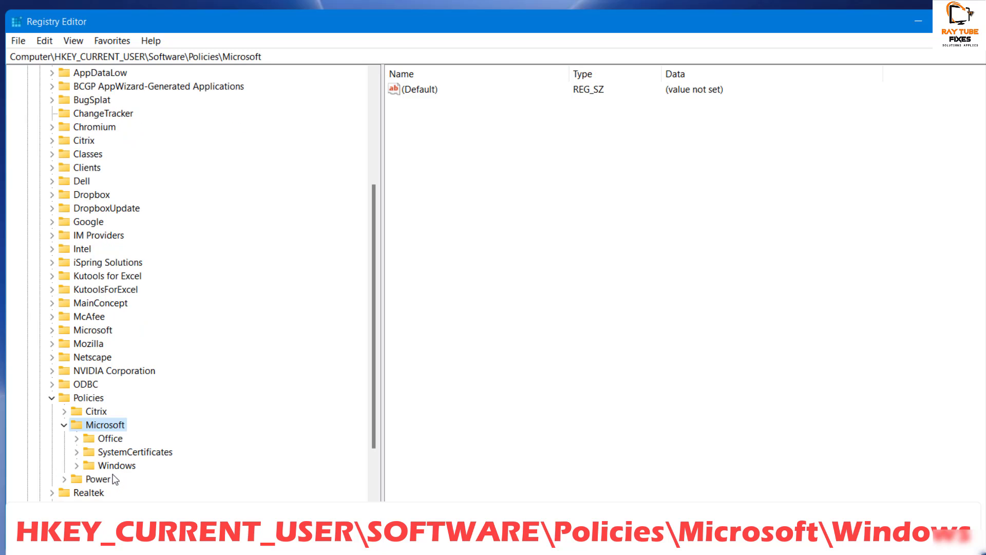
{"action": "mouse_move", "coordinate": [132, 469]}
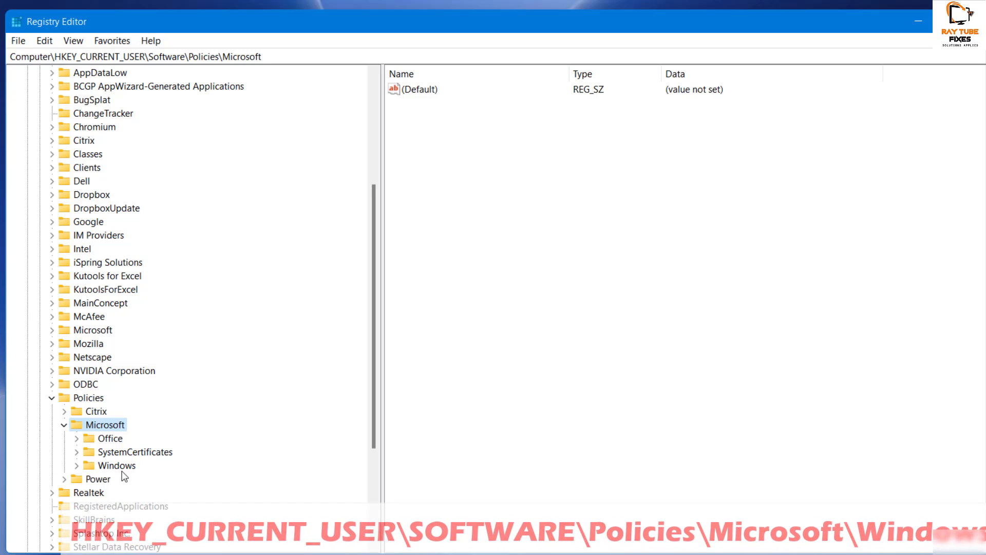
Add a new subkey named Explorer under Policies\Microsoft\Windows.
{"action": "right_click", "coordinate": [116, 465]}
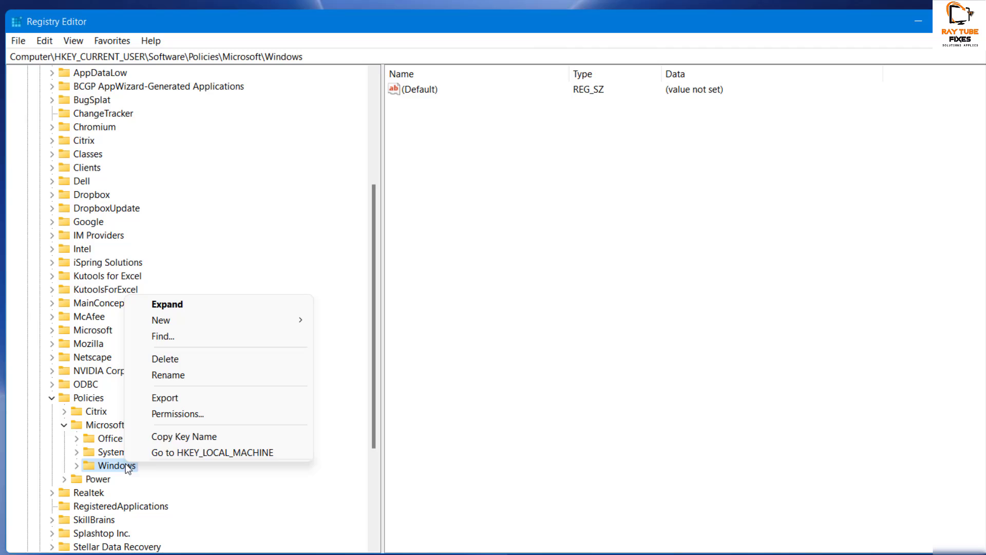
{"action": "mouse_move", "coordinate": [160, 320]}
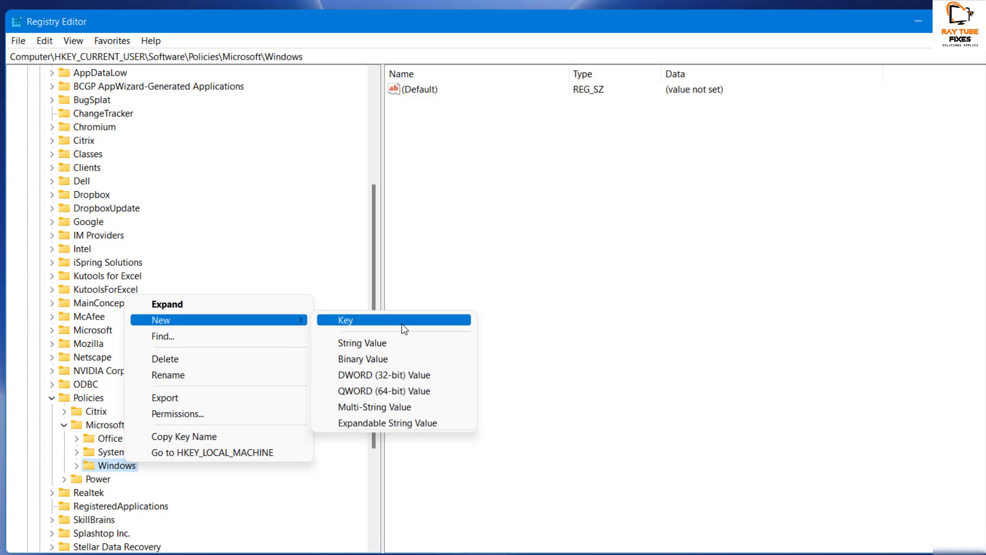
{"action": "left_click", "coordinate": [365, 320]}
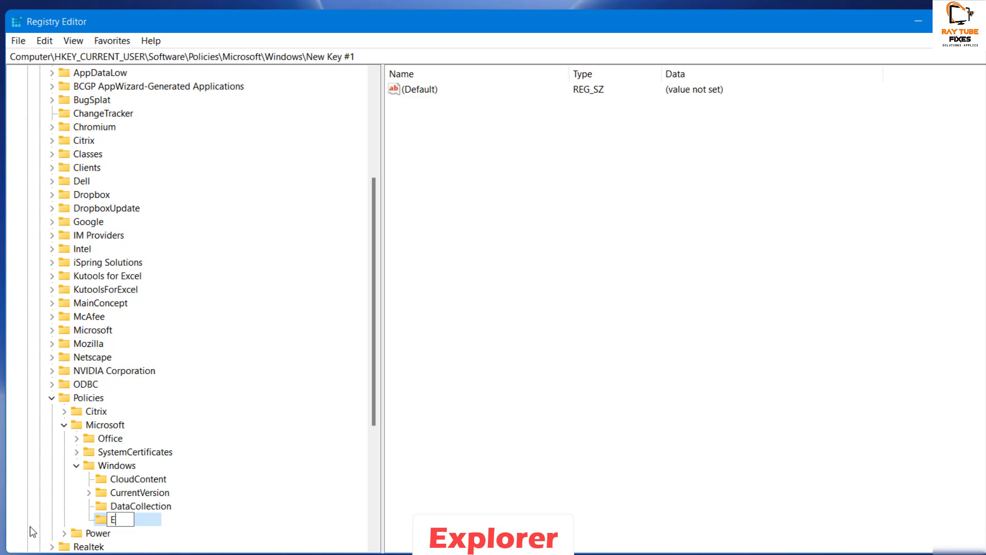
{"action": "type", "text": "Explorer"}
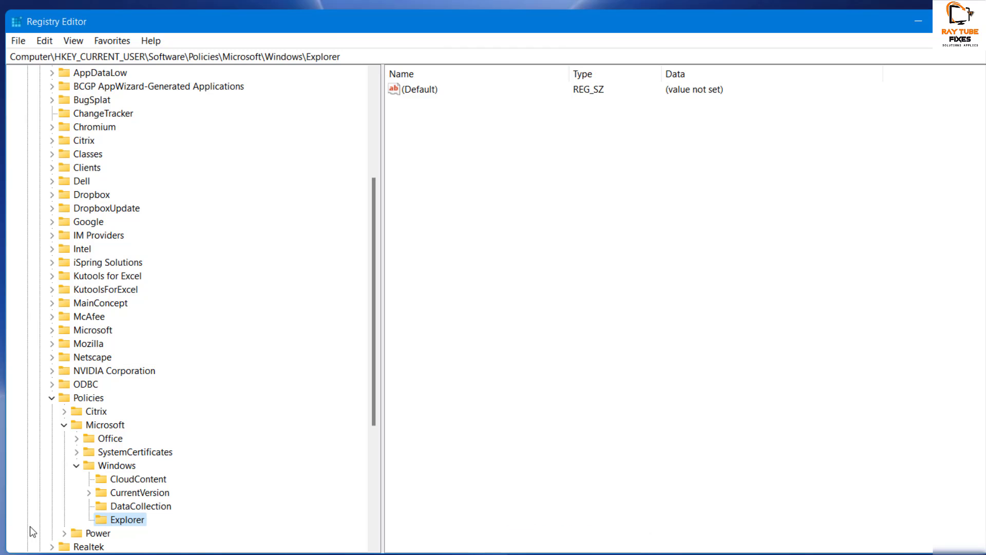
{"action": "scroll", "scroll_direction": "down", "scroll_amount": 3}
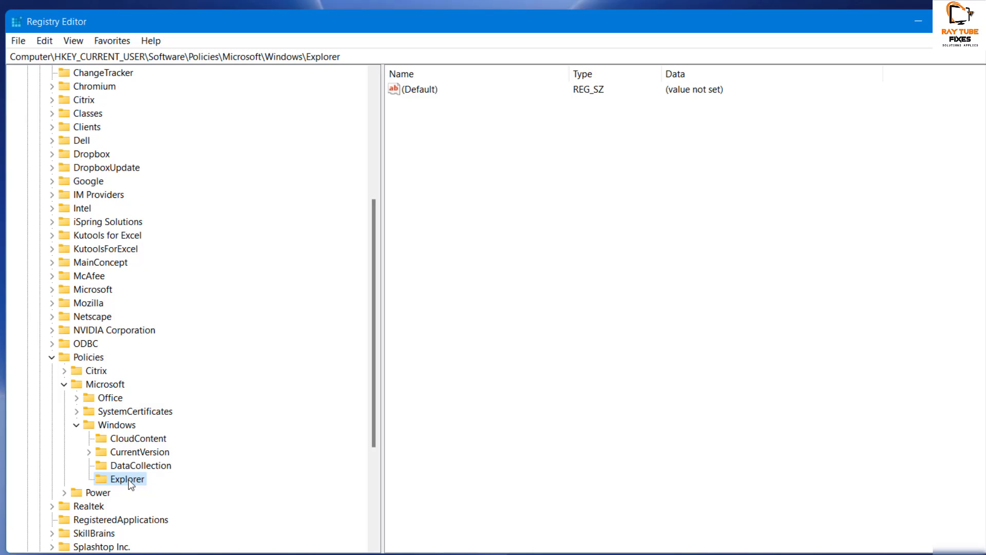
Create a new DWORD (32-bit) value in the Explorer key with its default name.
{"action": "right_click", "coordinate": [124, 479]}
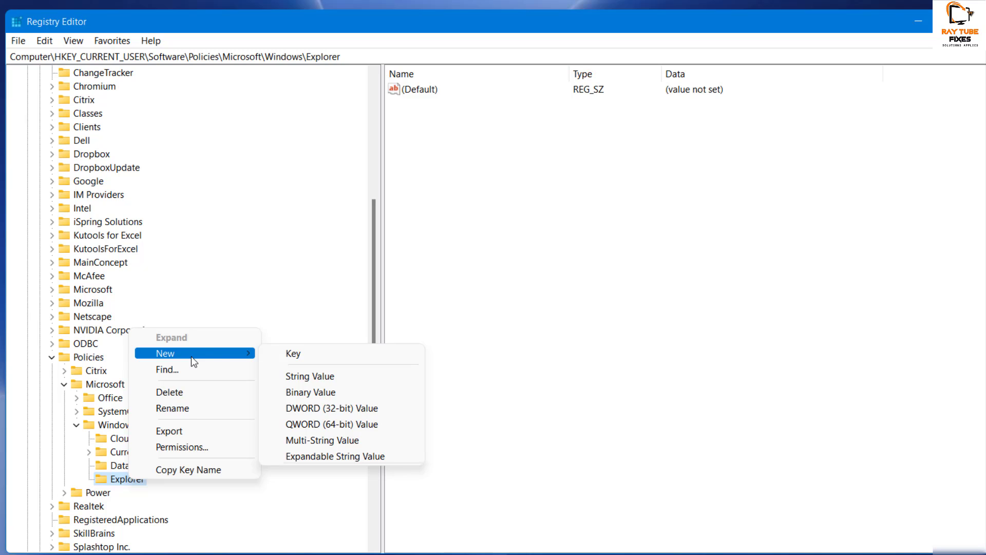
{"action": "left_click", "coordinate": [331, 408]}
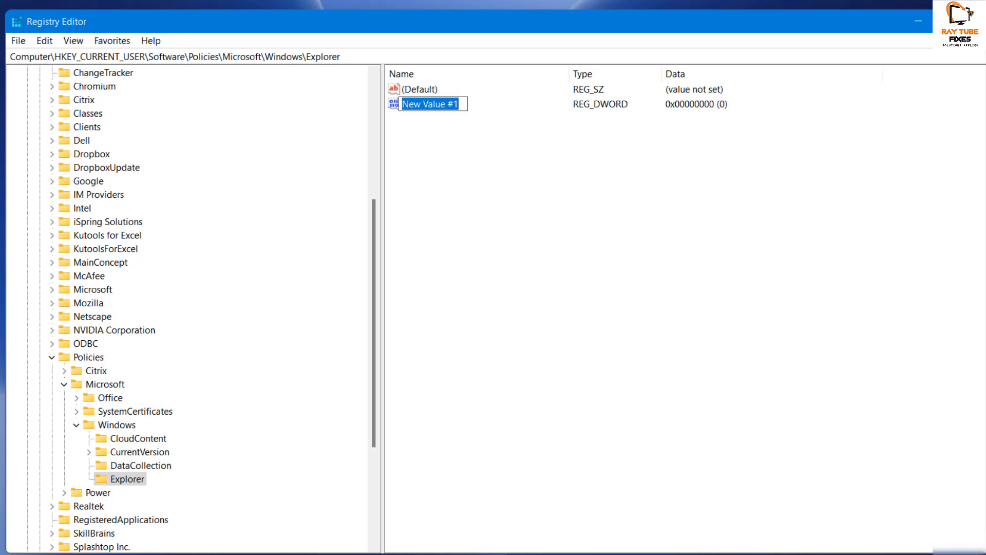
{"action": "key", "text": "Enter"}
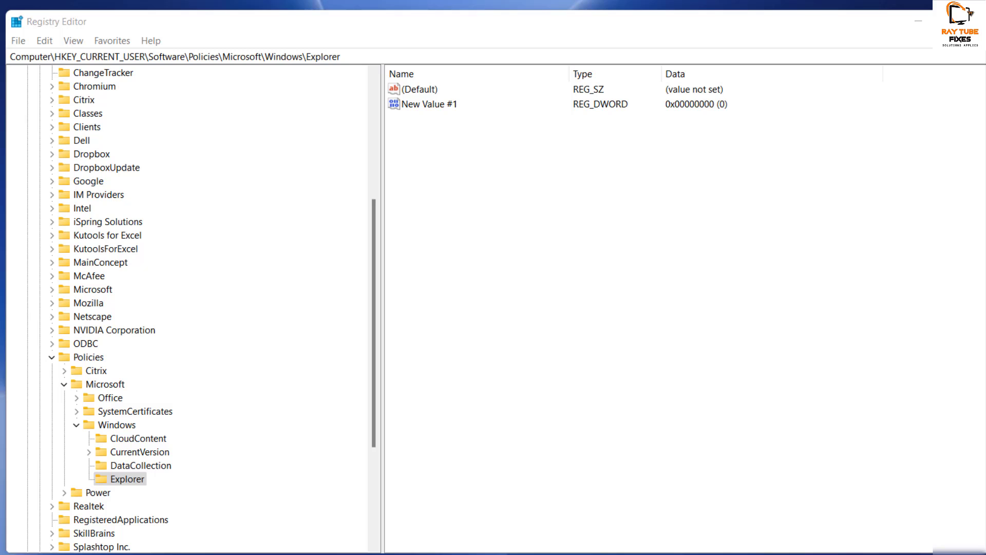
{"action": "mouse_move", "coordinate": [754, 289]}
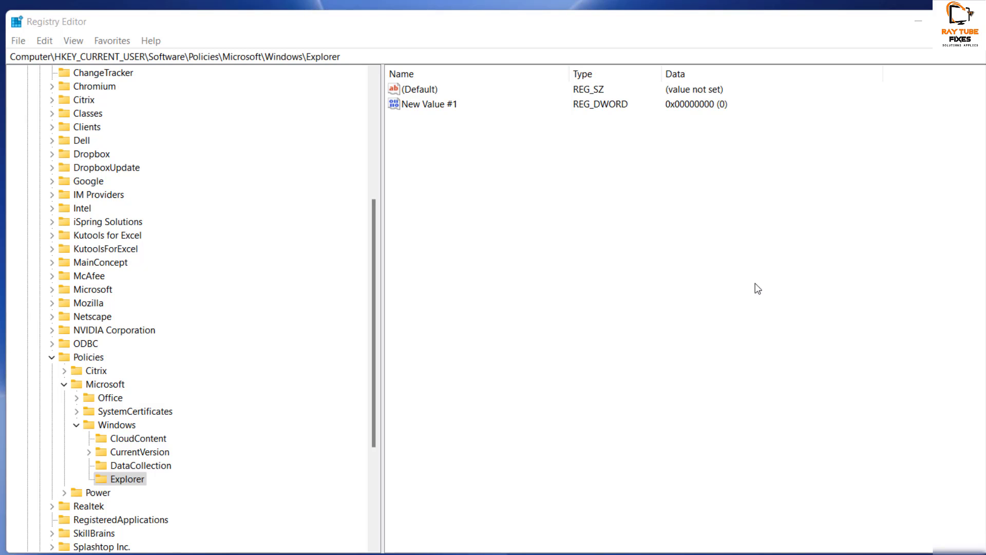
Rename the new value to DisableSearchBoxSuggestions.
{"action": "right_click", "coordinate": [430, 104]}
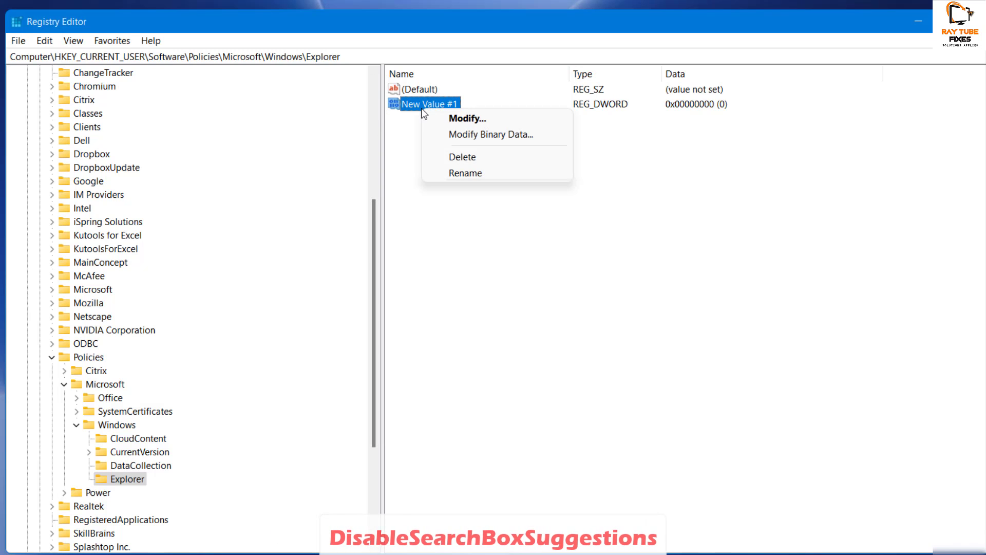
{"action": "left_click", "coordinate": [463, 172]}
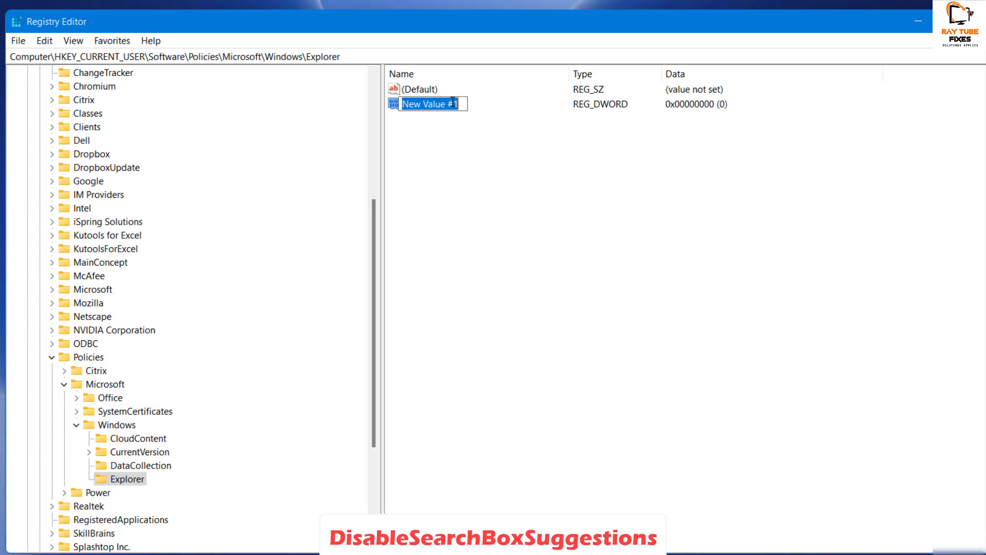
{"action": "type", "text": "DisableSearchBoxSuggestions"}
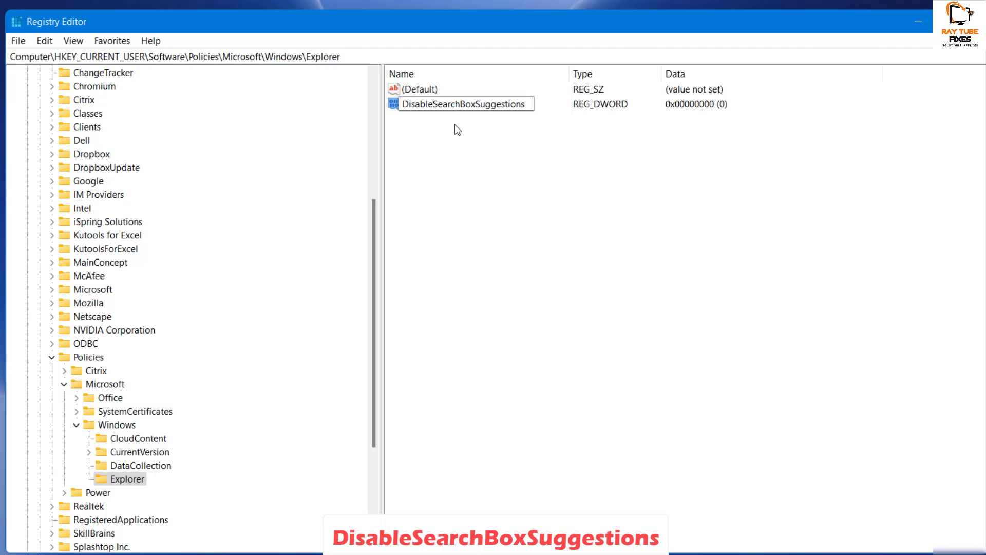
{"action": "left_click", "coordinate": [463, 104]}
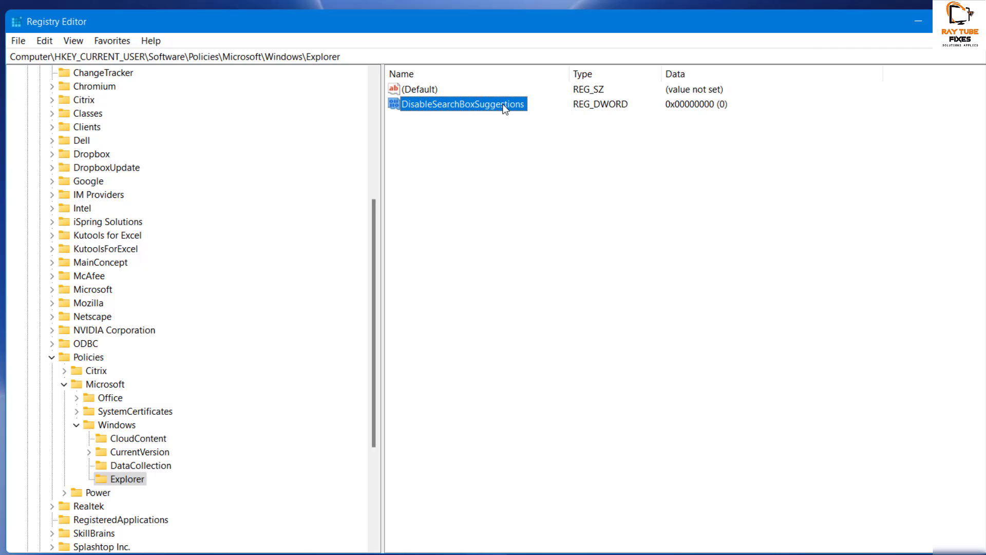
Set the DisableSearchBoxSuggestions value data to 1.
{"action": "double_click", "coordinate": [458, 105]}
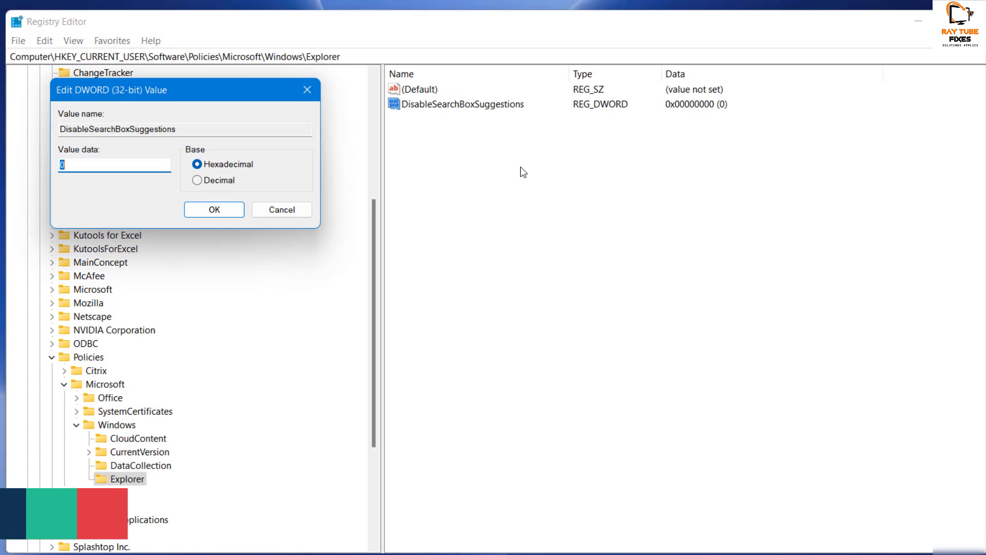
{"action": "type", "text": "1"}
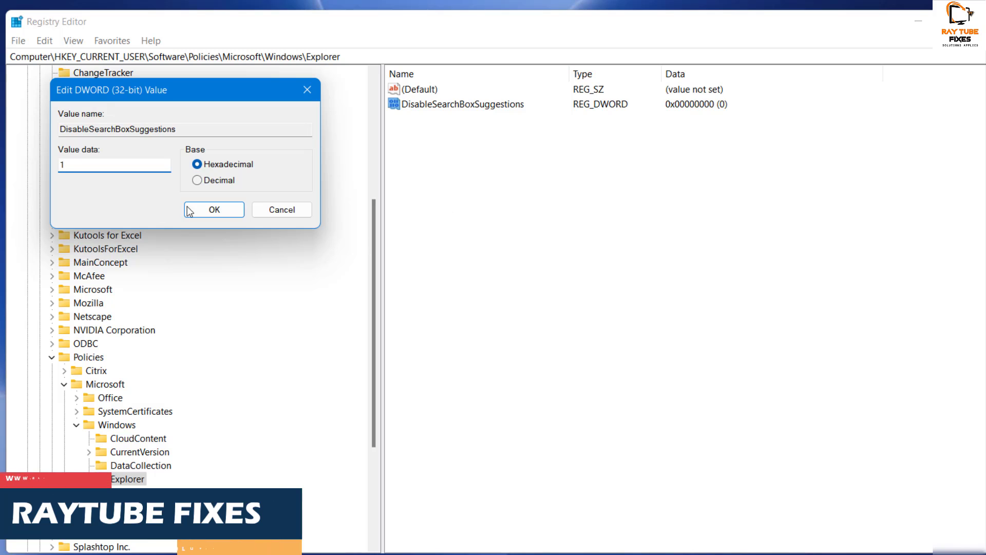
{"action": "left_click", "coordinate": [215, 209]}
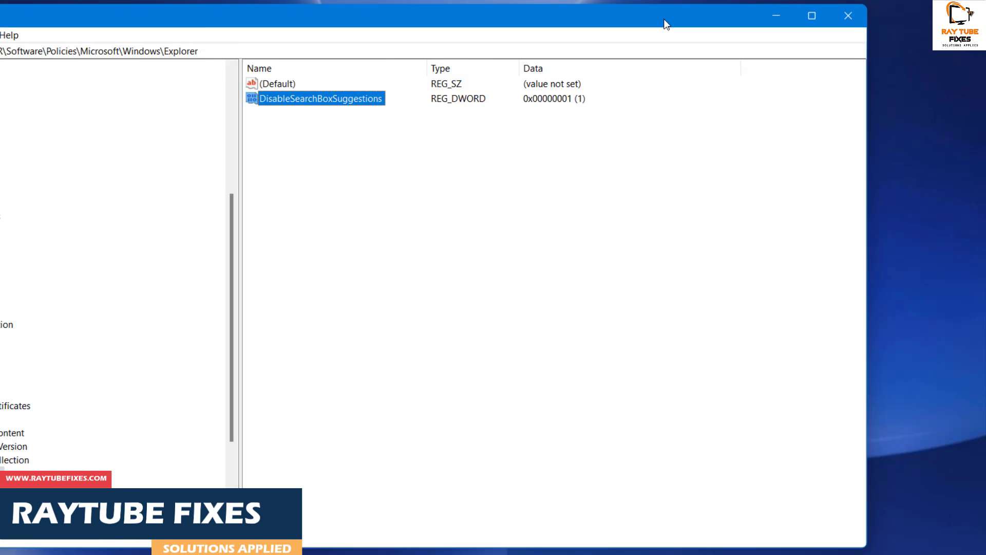
Close Registry Editor and reopen the Windows Search panel.
{"action": "left_click", "coordinate": [847, 15]}
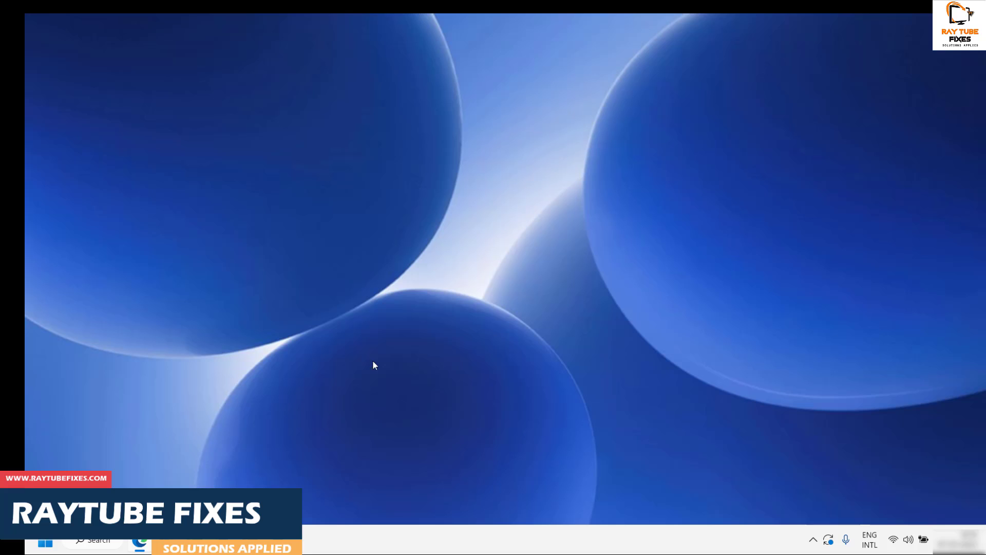
{"action": "left_click", "coordinate": [95, 553]}
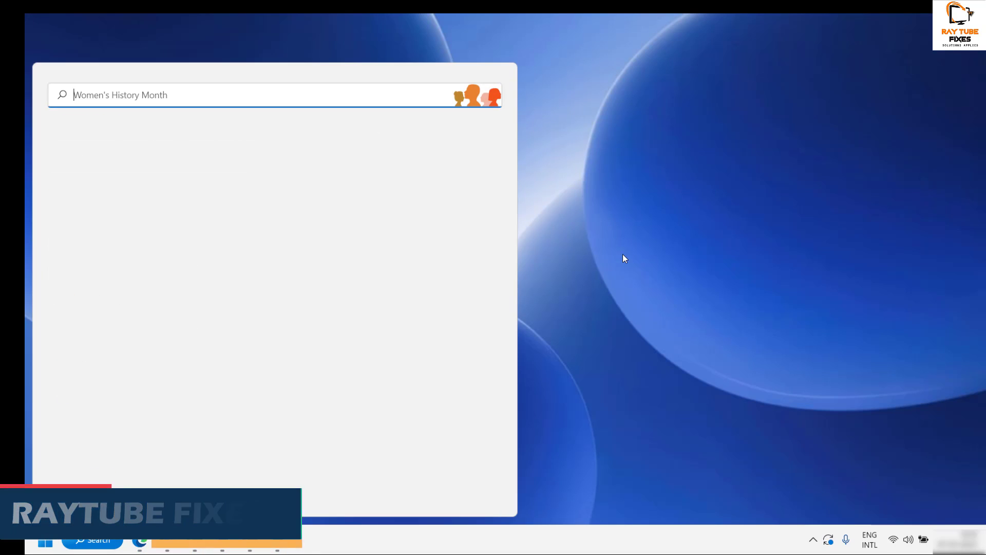